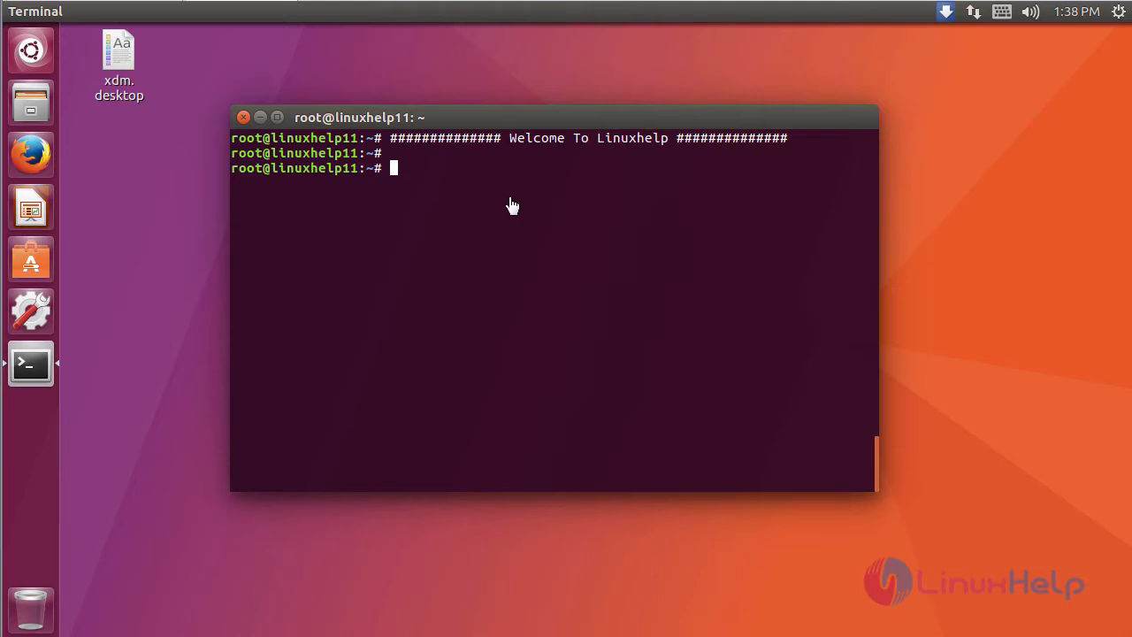
Check the running kernel with uname -r, which reports 4.10.0-32-generic
text(unam)
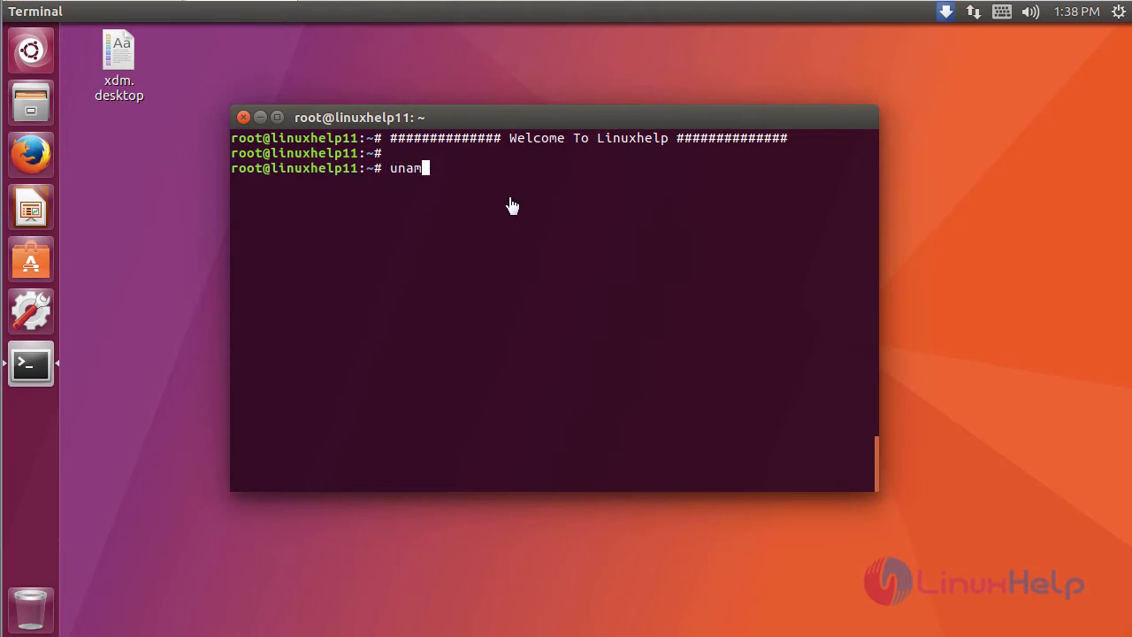
text(e -r)
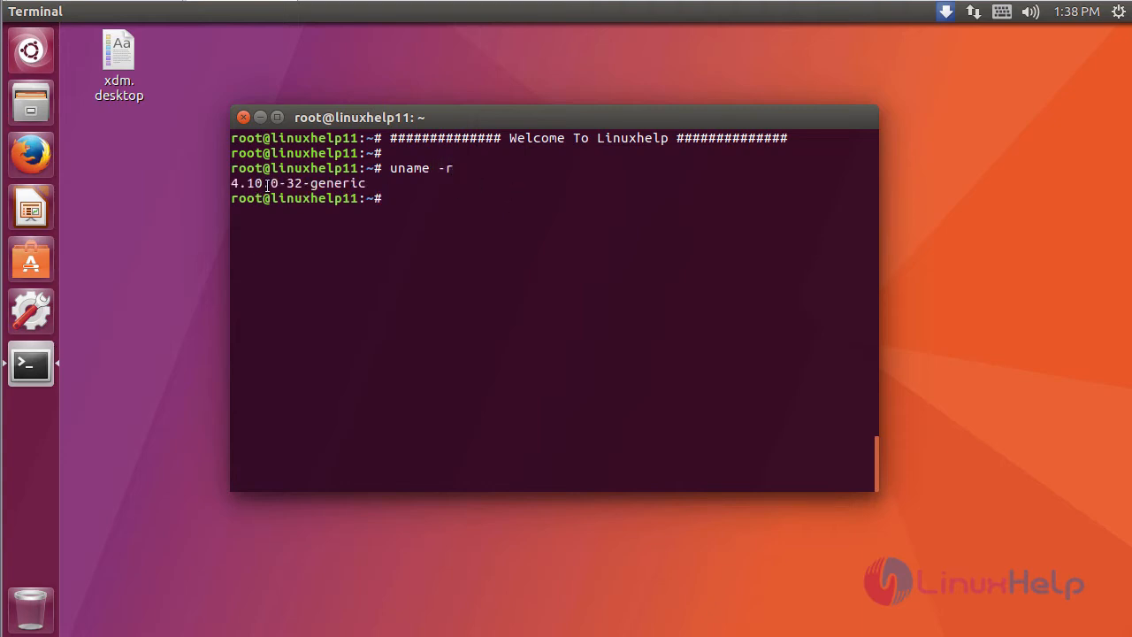
double_click(246, 183)
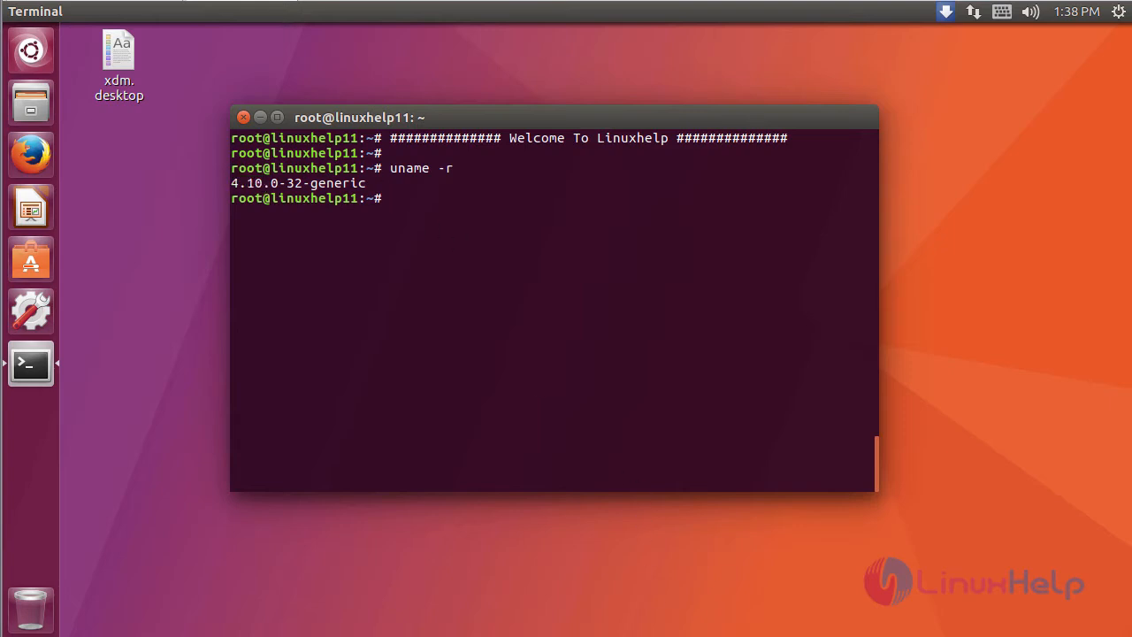
text(wget)
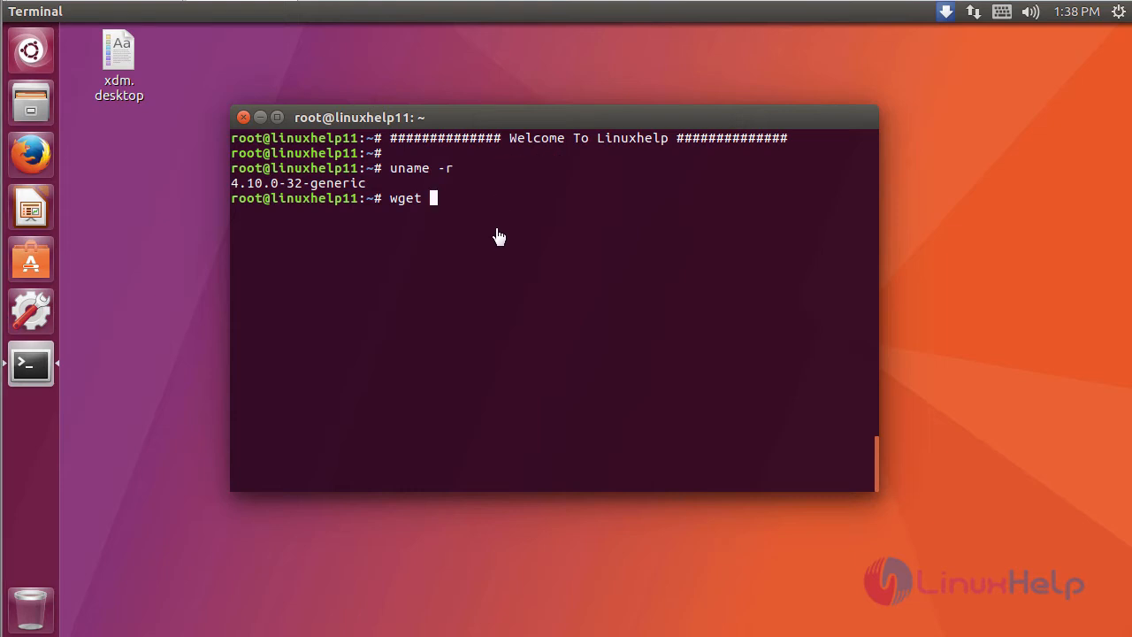
Download the linux-headers 4.12.5 _all.deb and generic _amd64.deb packages with wget
text(kernel.ubuntu.com/~kernel-ppa/mainline/v4.12.5/linux-headers-4.12.5-041205_4.12.5-041205.201708061334_all.deb \)
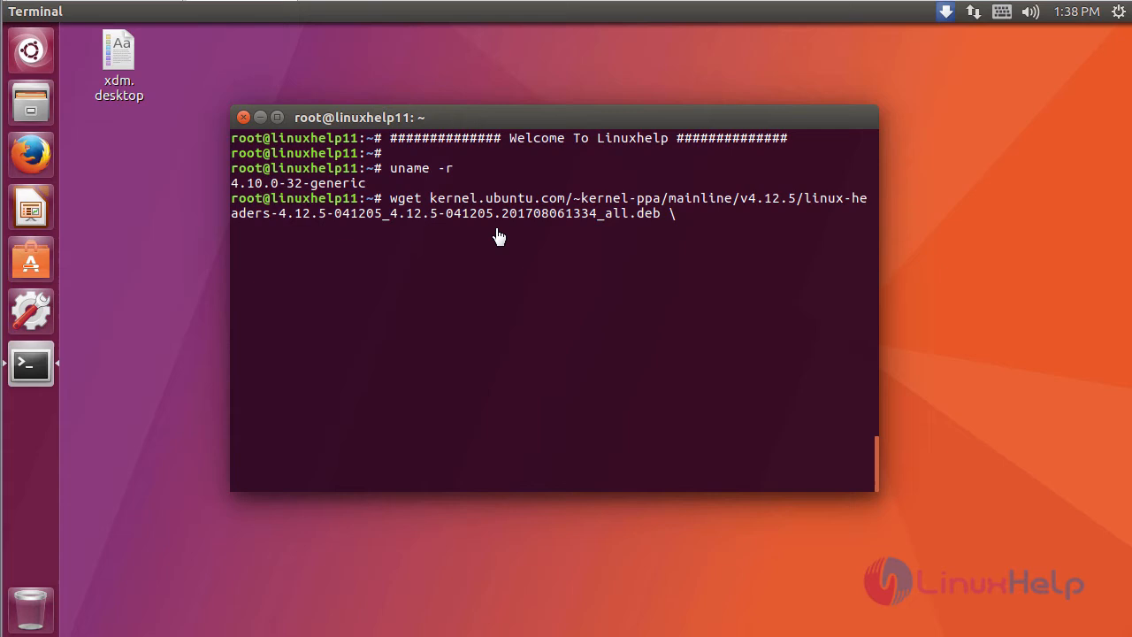
key(Return)
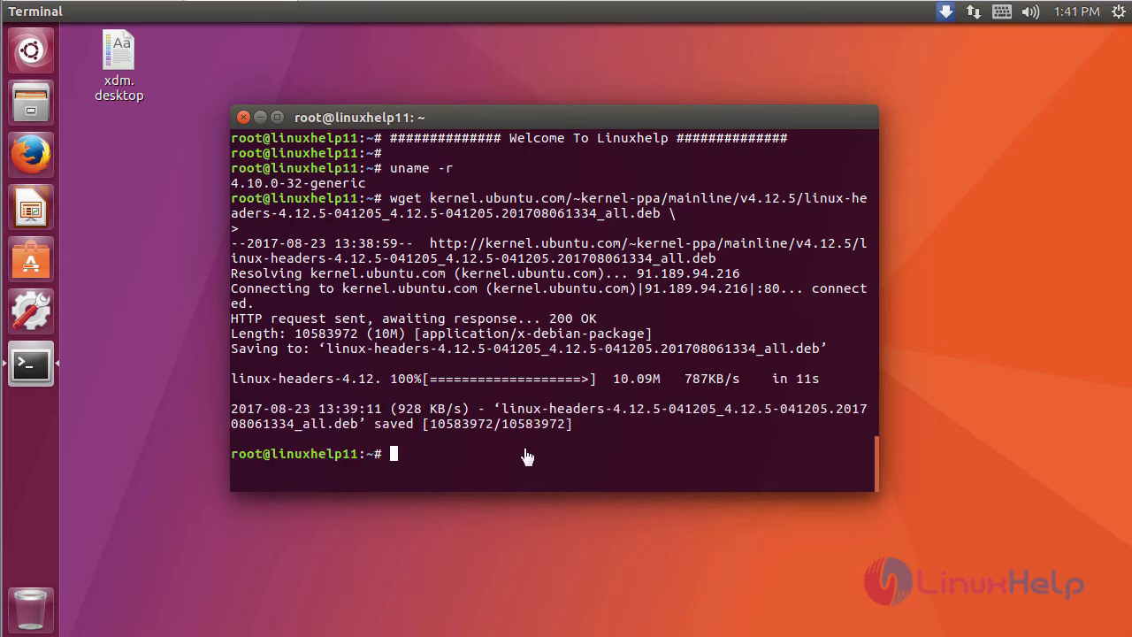
text(w)
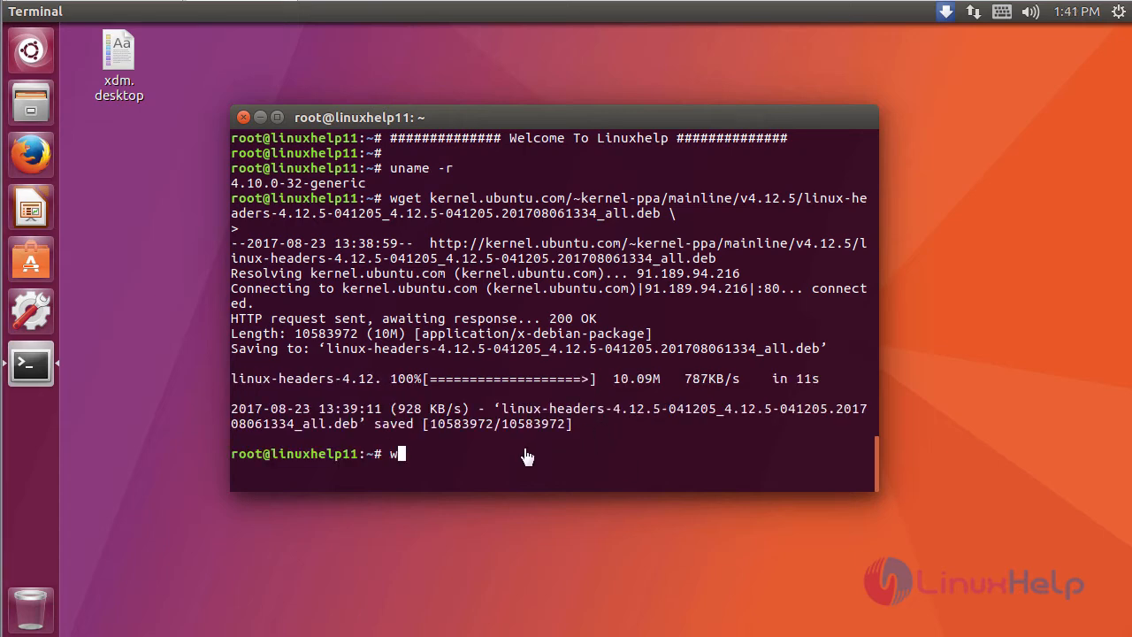
text(get kernel.ubuntu.com/~kernel-ppa/mainline/v4.12.5/linux-headers-4.12.5-041205-generic_4.12.5-041205.201708061334_amd64.deb)
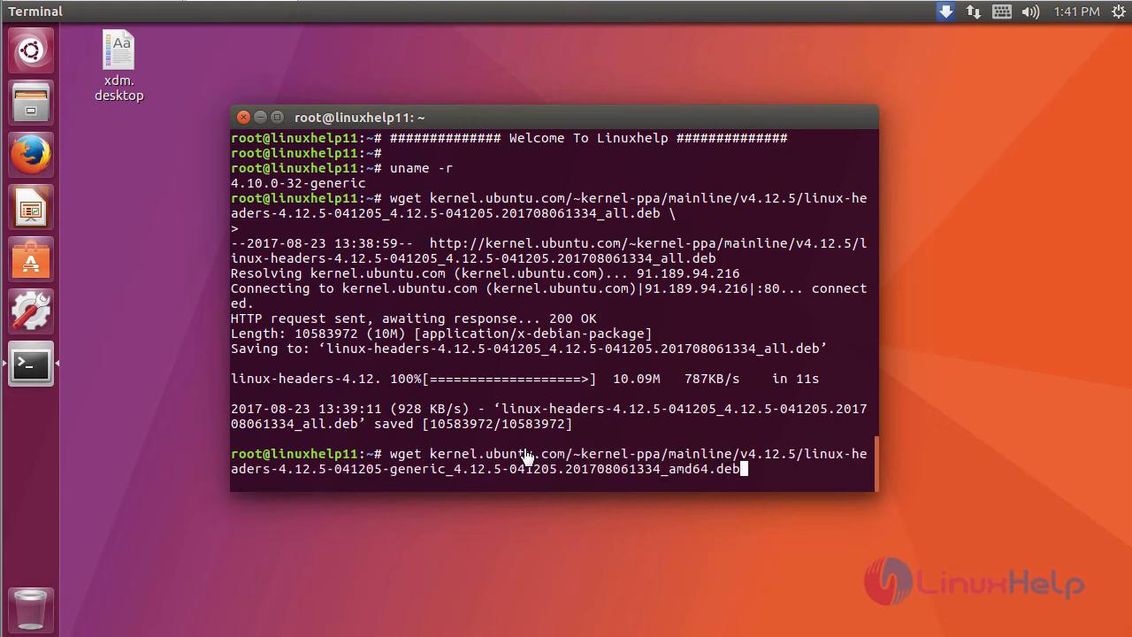
key(Return)
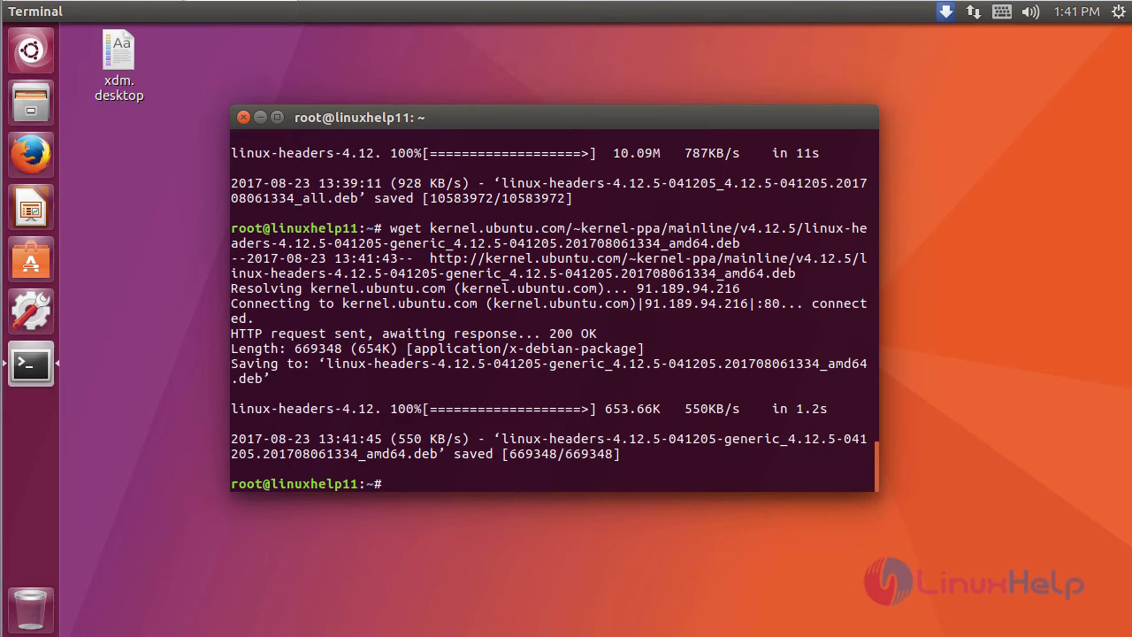
Download linux-image-4.12.5-041205-generic amd64 .deb from kernel.ubuntu.com mainline v4.12.5 with wget
text(wget kernel.ubuntu.com/~kernel-ppa/mainline/v4.12.5/linux-image-4.12.5-041205-generic_4.12.5-041205.201708061334_amd64.deb)
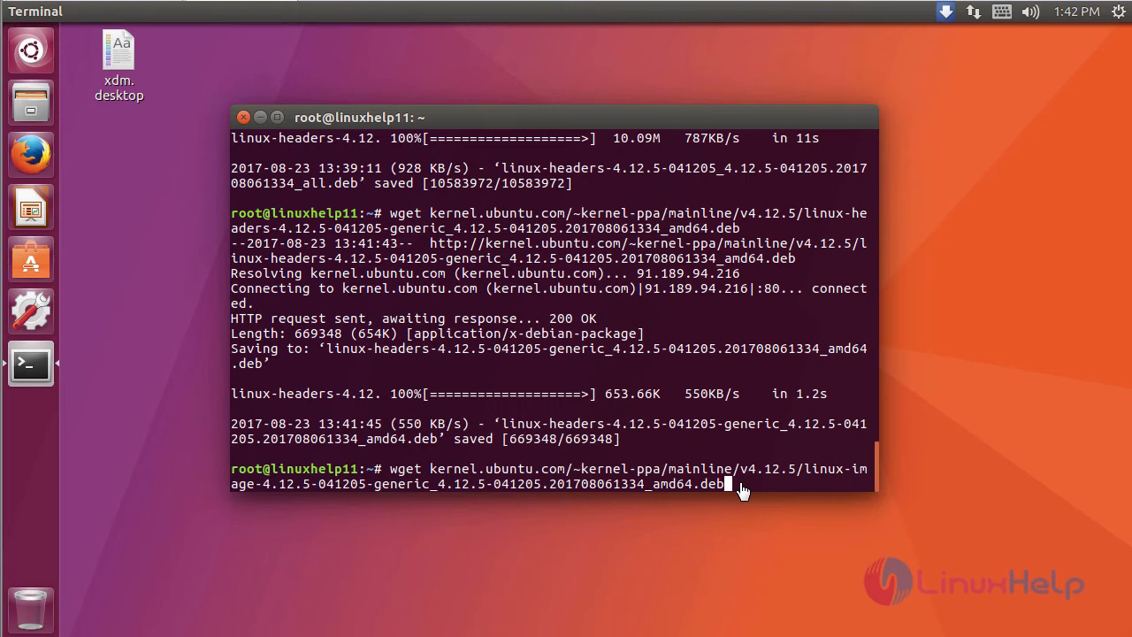
key(Return)
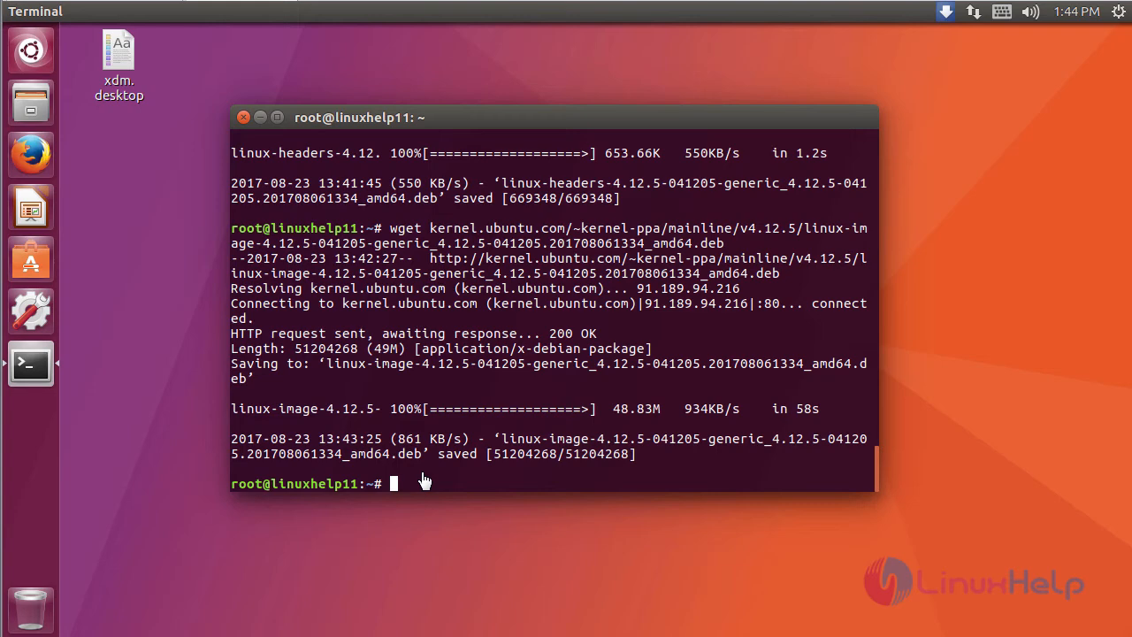
Install the 4.12 headers and image .deb packages with dpkg -i
text(dpkg -i linux-headers-4.12*.deb linux-image-4.12*.deb)
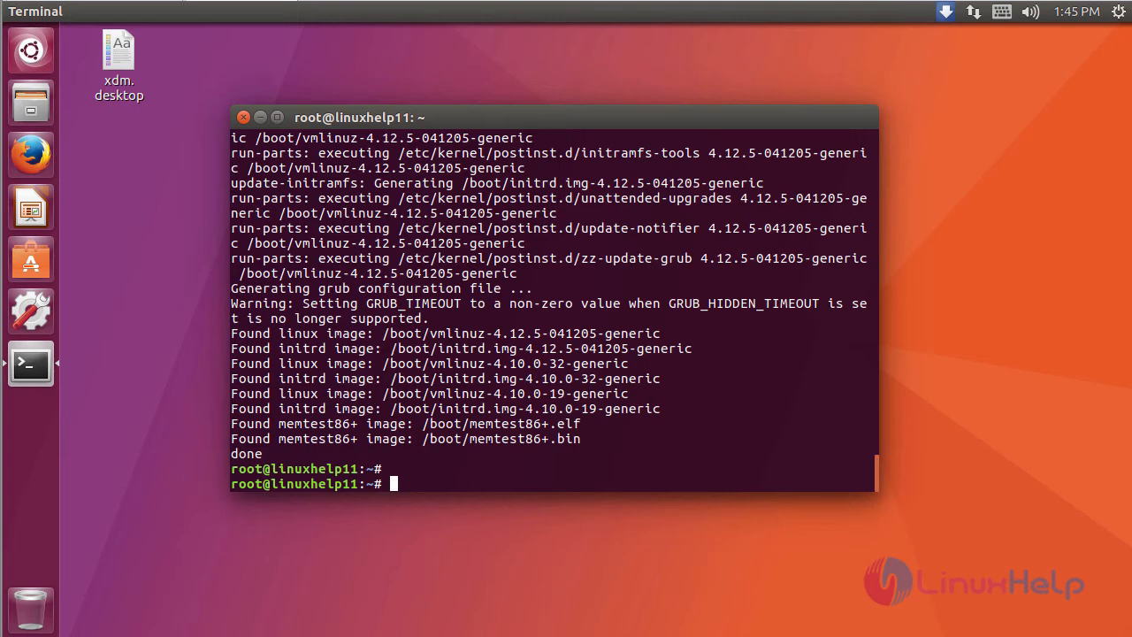
mouse_move(566, 462)
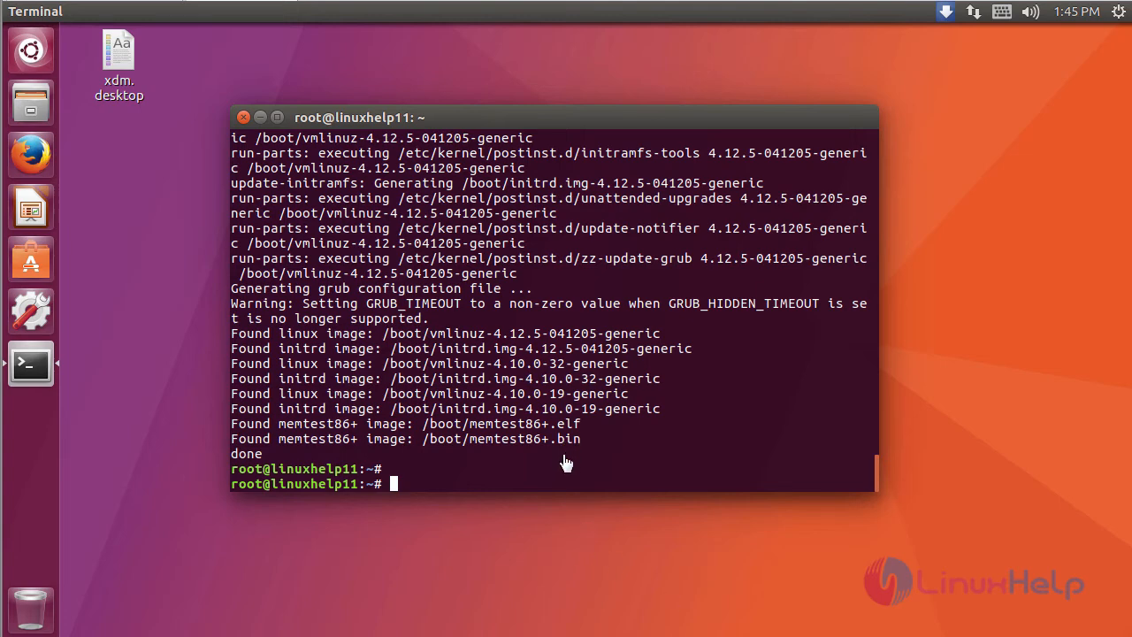
text(in)
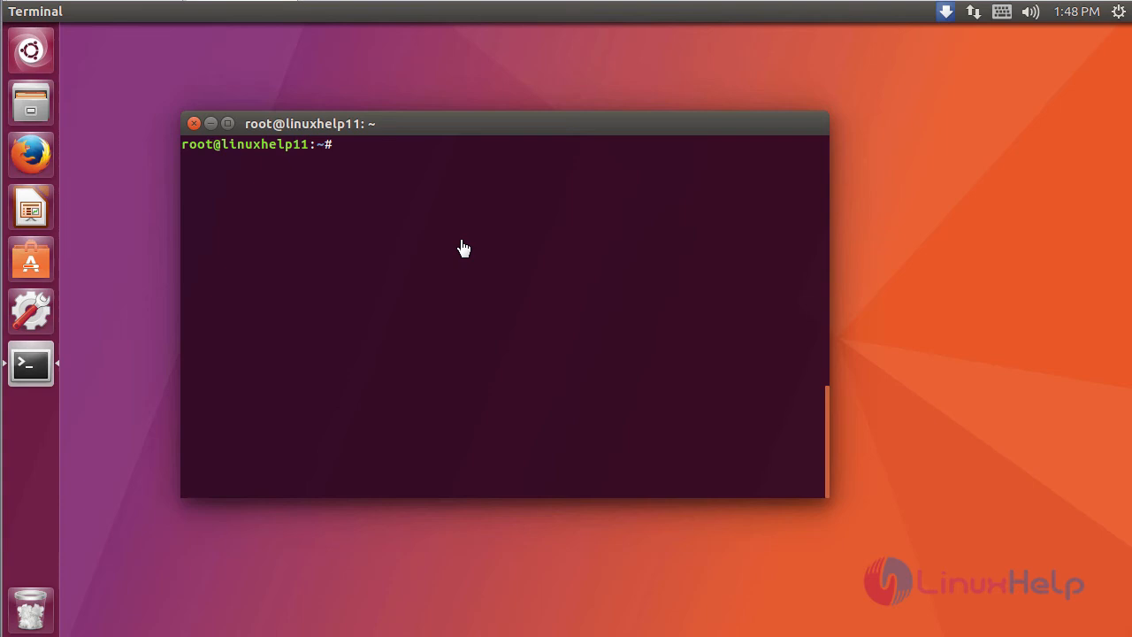
After rebooting, run uname -r to confirm kernel 4.12.5-041205-generic is running
text(uname -r)
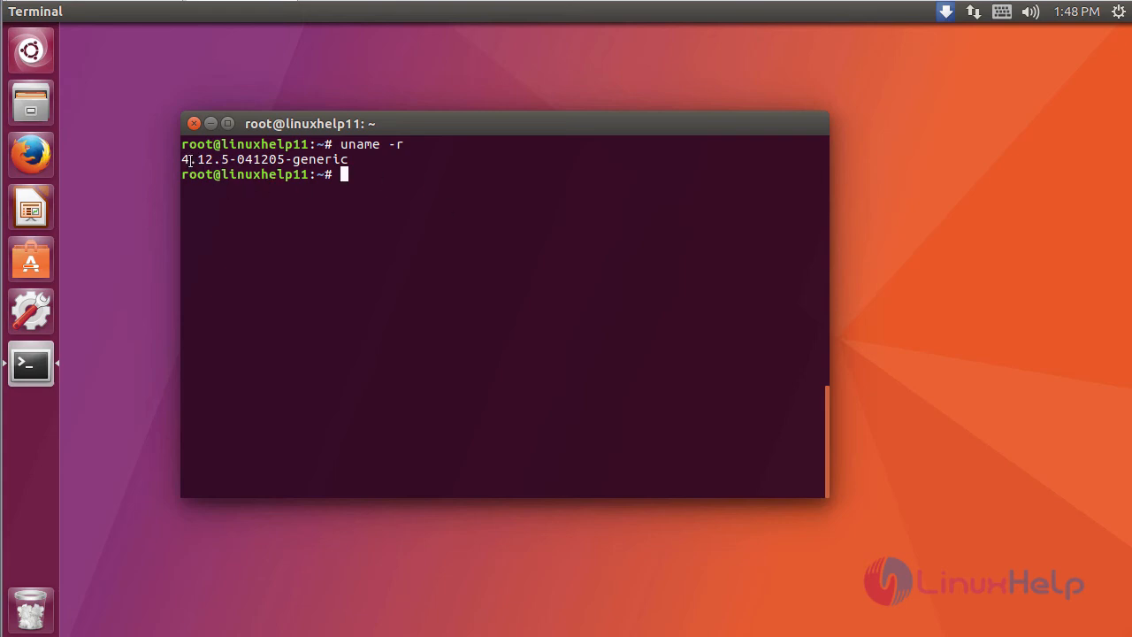
mouse_move(374, 176)
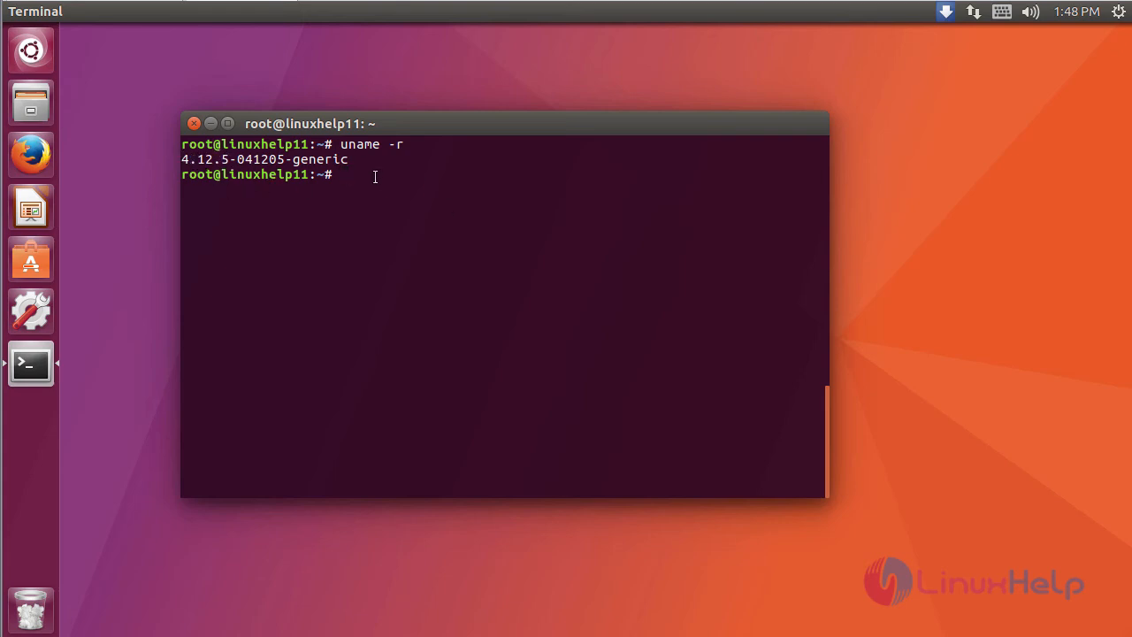